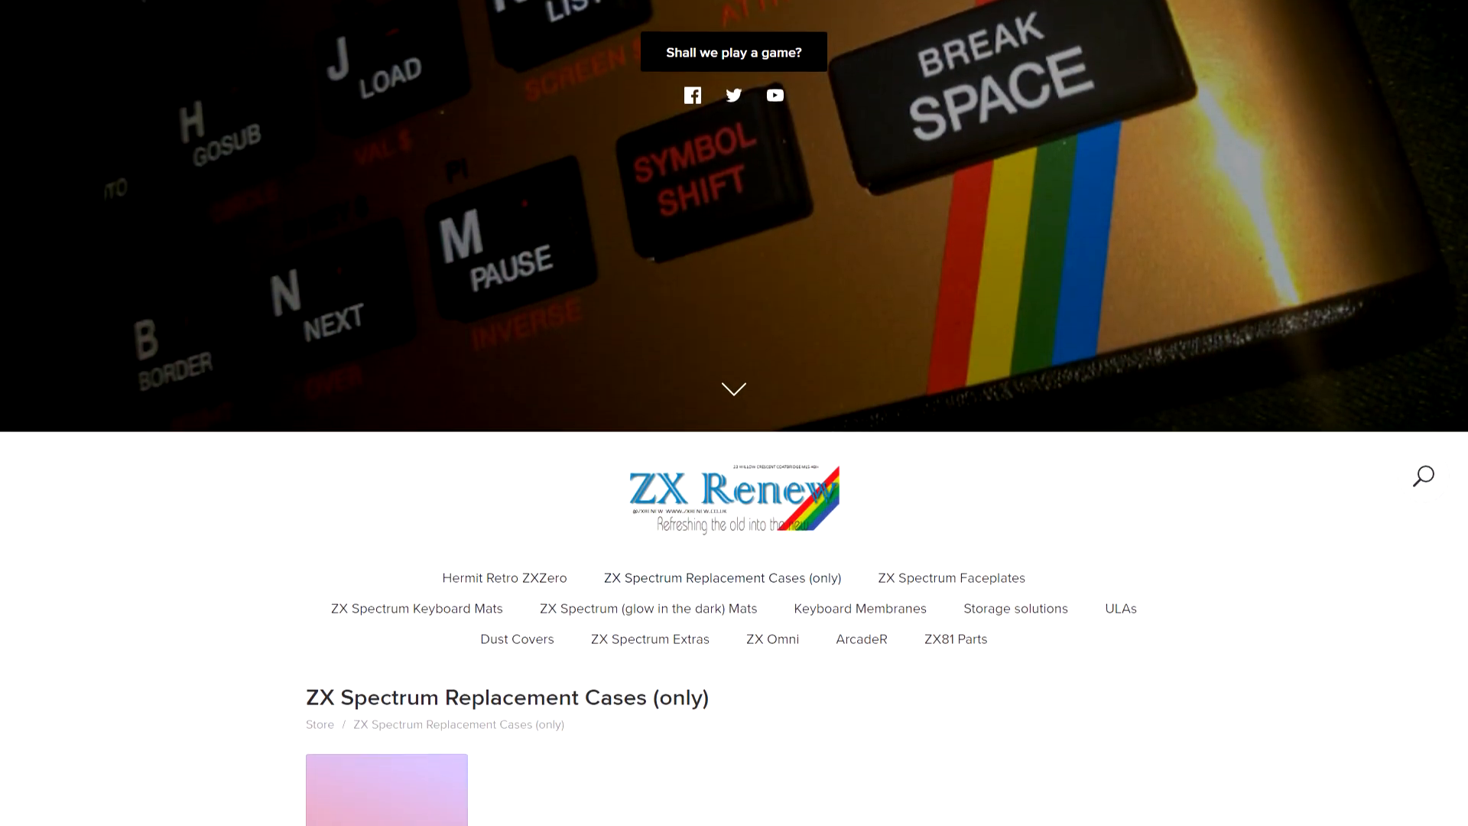
{"action": "scroll", "scroll_direction": "down", "scroll_amount": 3}
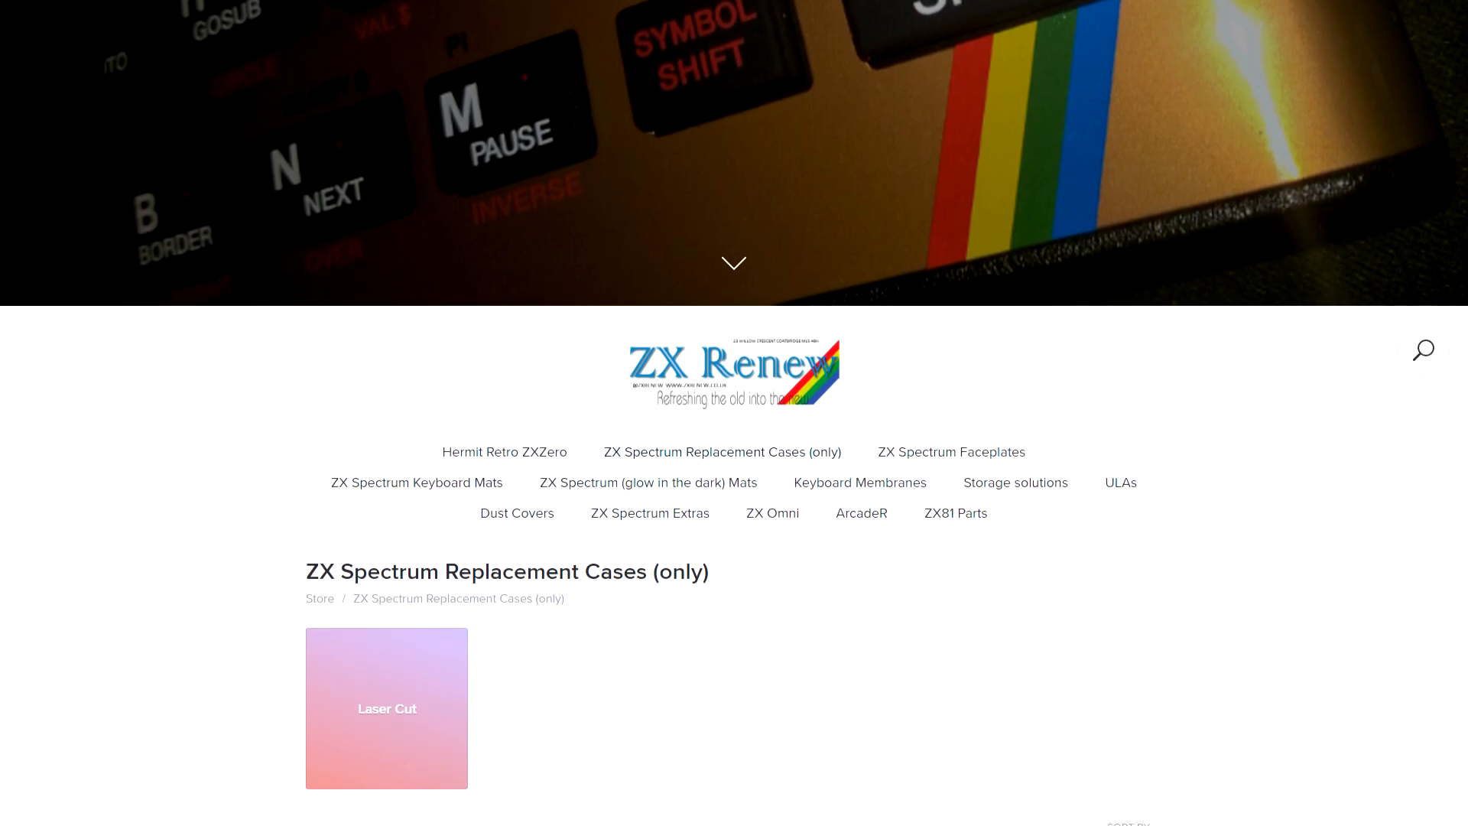
{"action": "scroll", "scroll_direction": "down", "scroll_amount": 3}
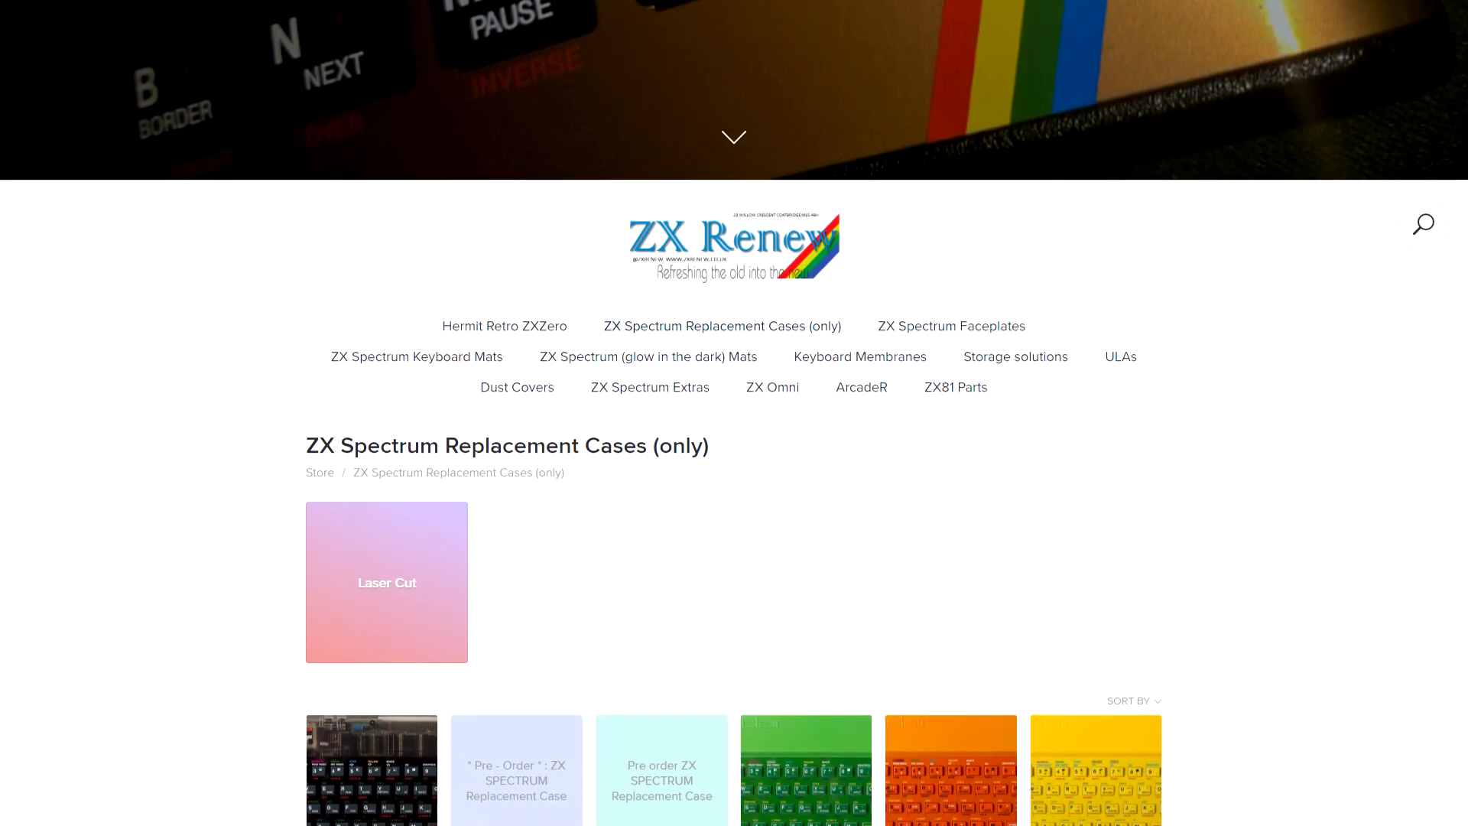
{"action": "scroll", "scroll_direction": "down", "scroll_amount": 3}
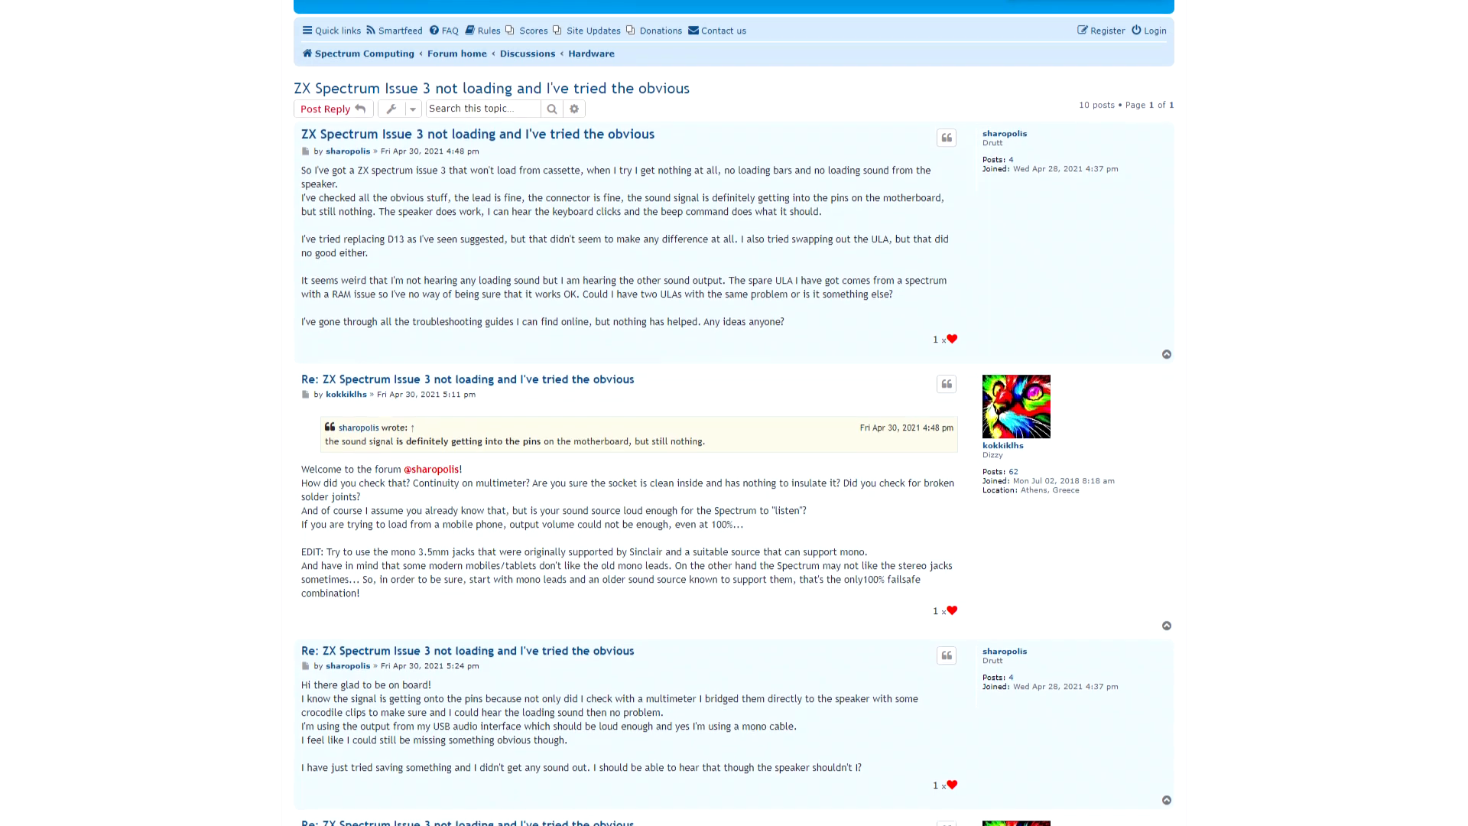
{"action": "scroll", "scroll_direction": "down", "scroll_amount": 3}
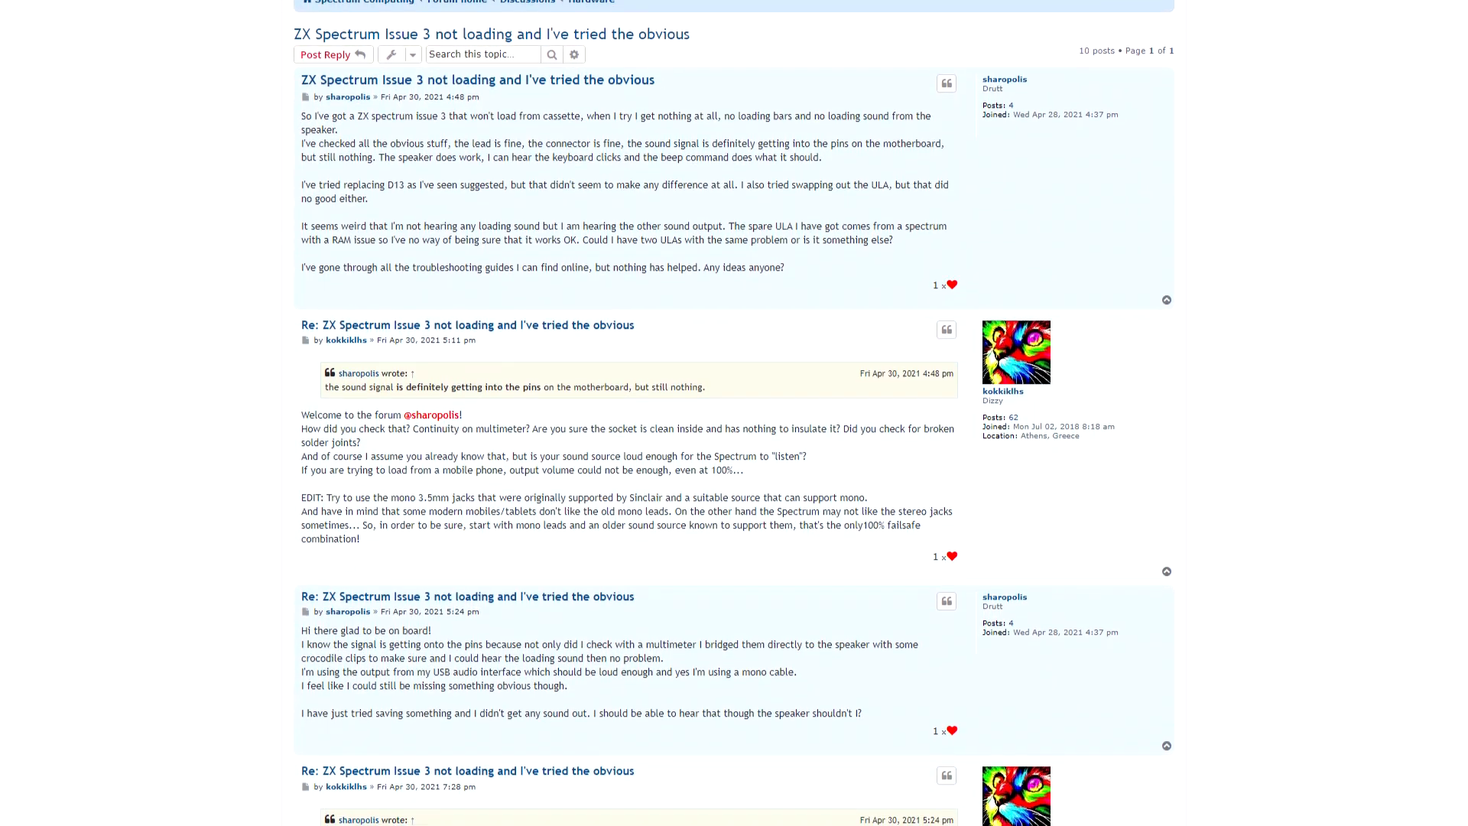
{"action": "scroll", "scroll_direction": "down", "scroll_amount": 3}
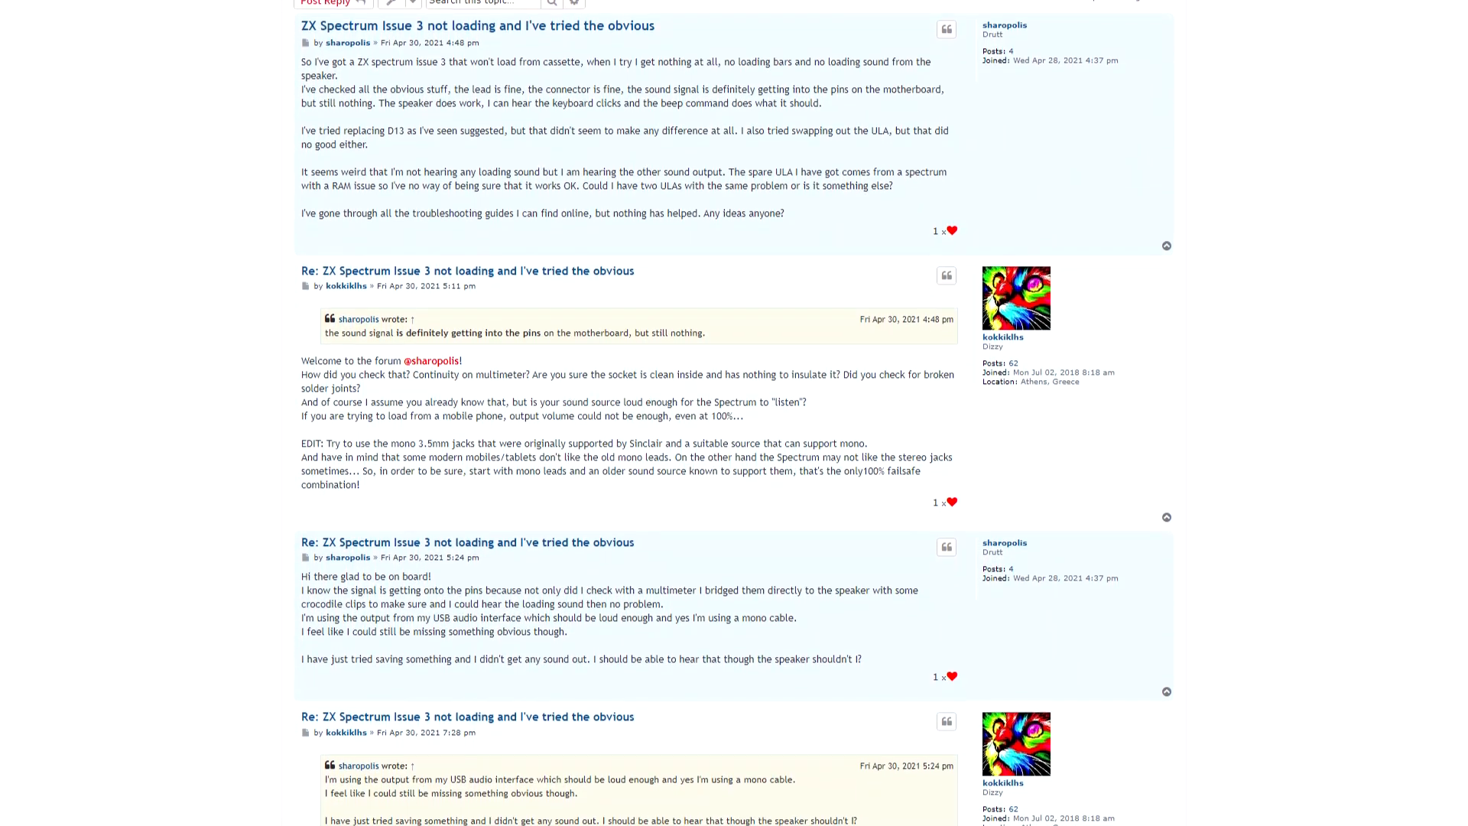
{"action": "scroll", "scroll_direction": "down", "scroll_amount": 3}
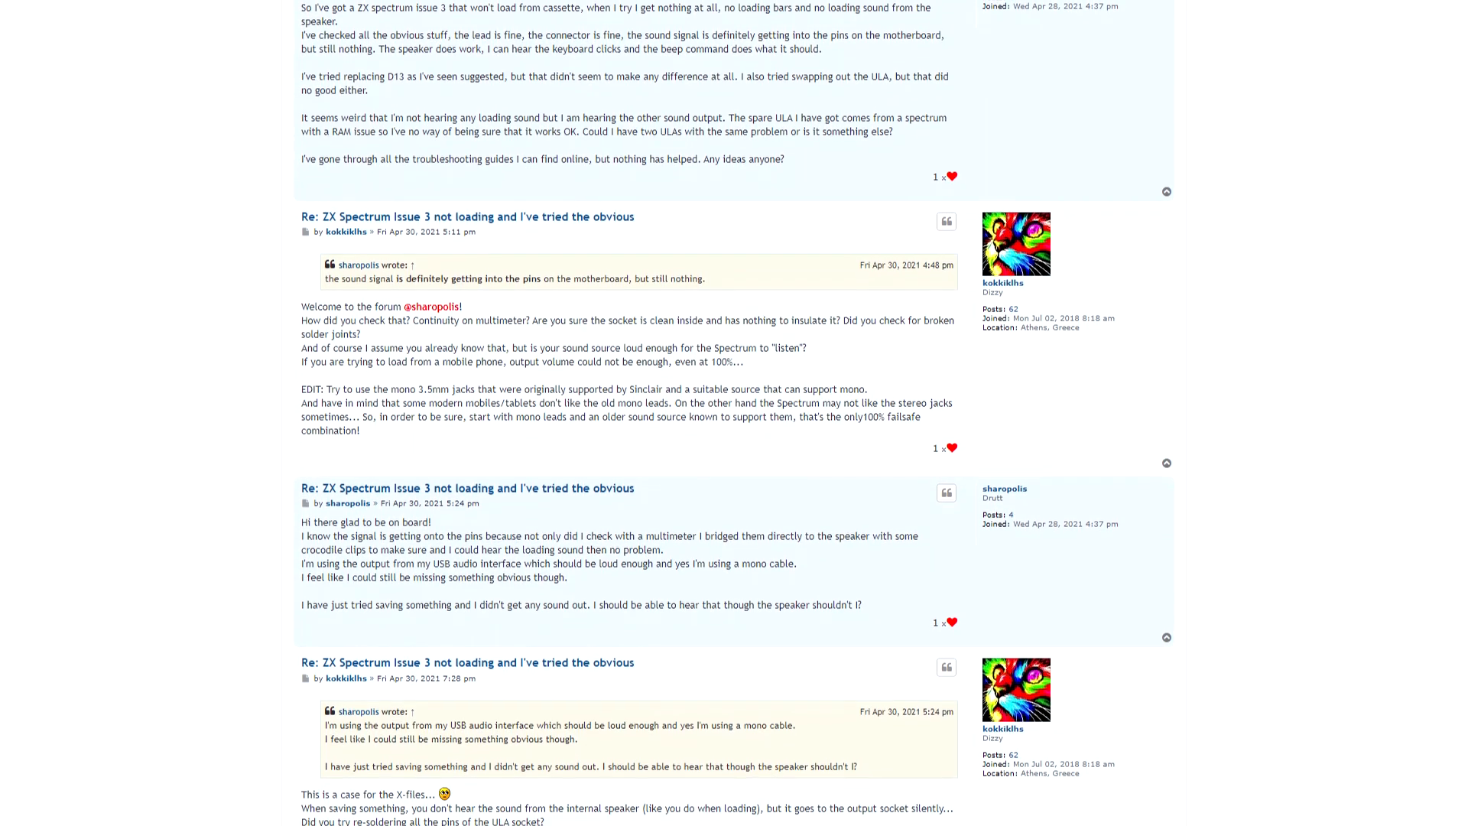
{"action": "scroll", "scroll_direction": "down", "scroll_amount": 3}
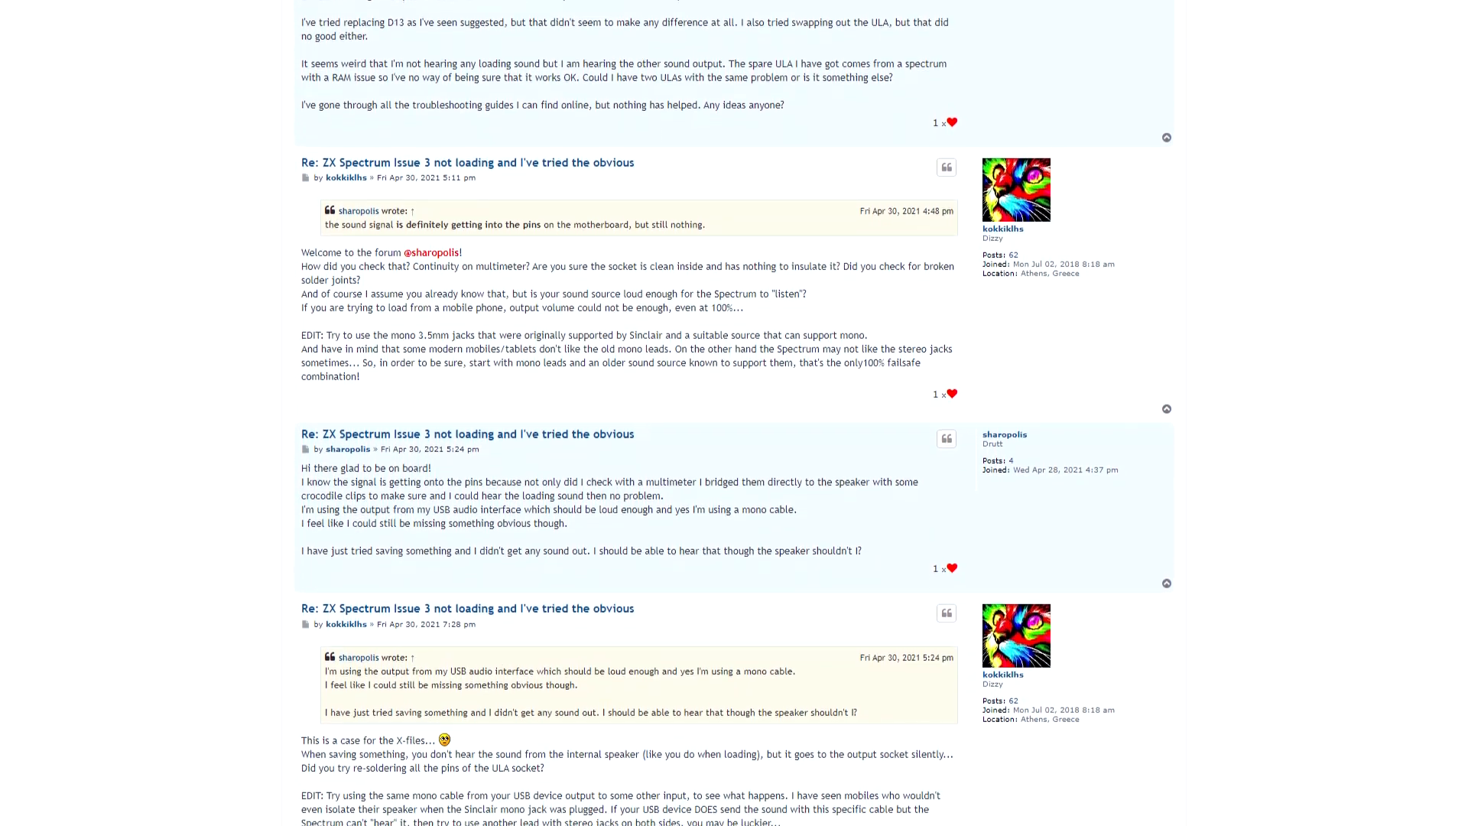
{"action": "scroll", "scroll_direction": "down", "scroll_amount": 3}
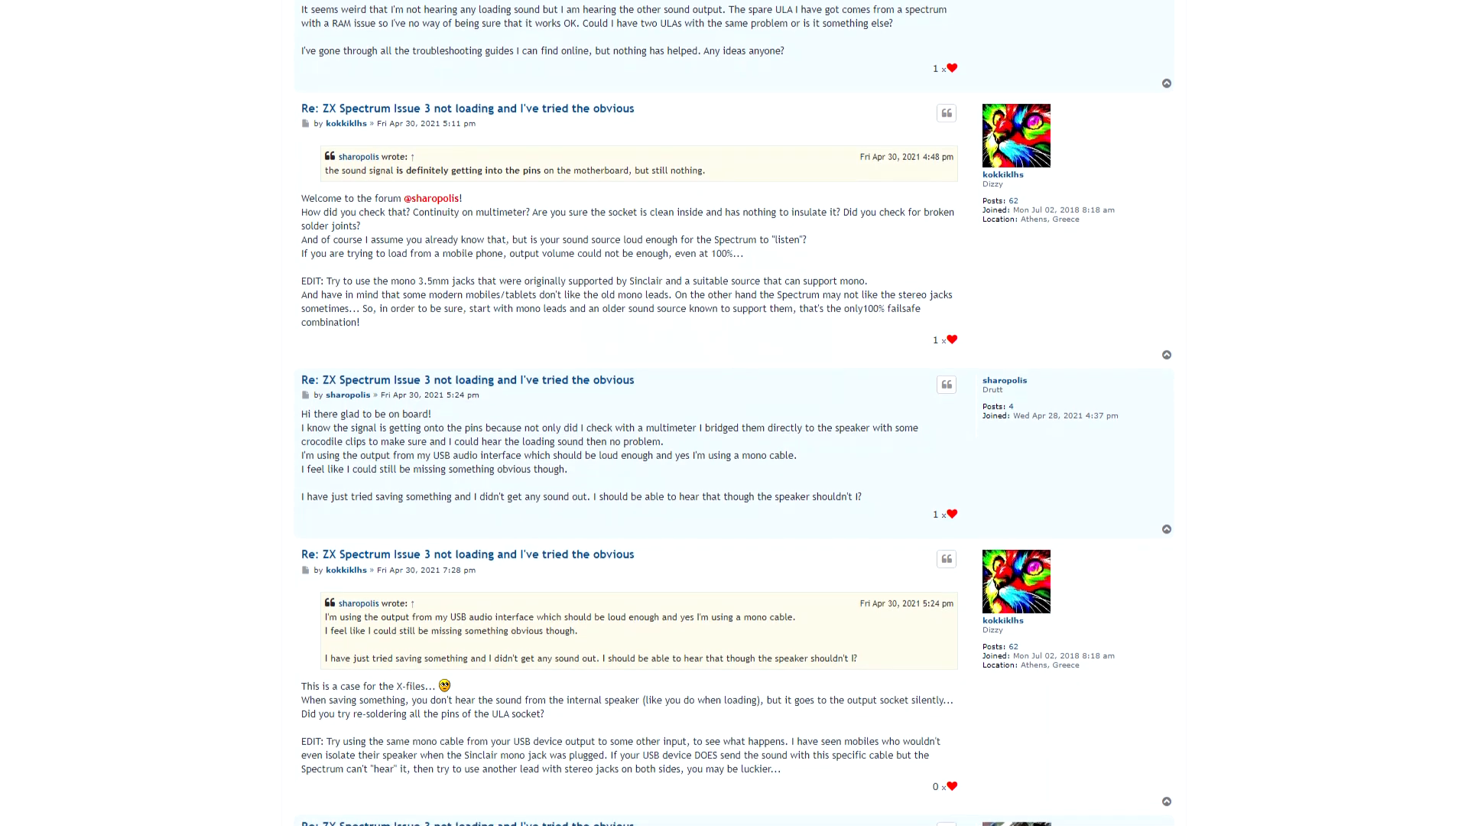